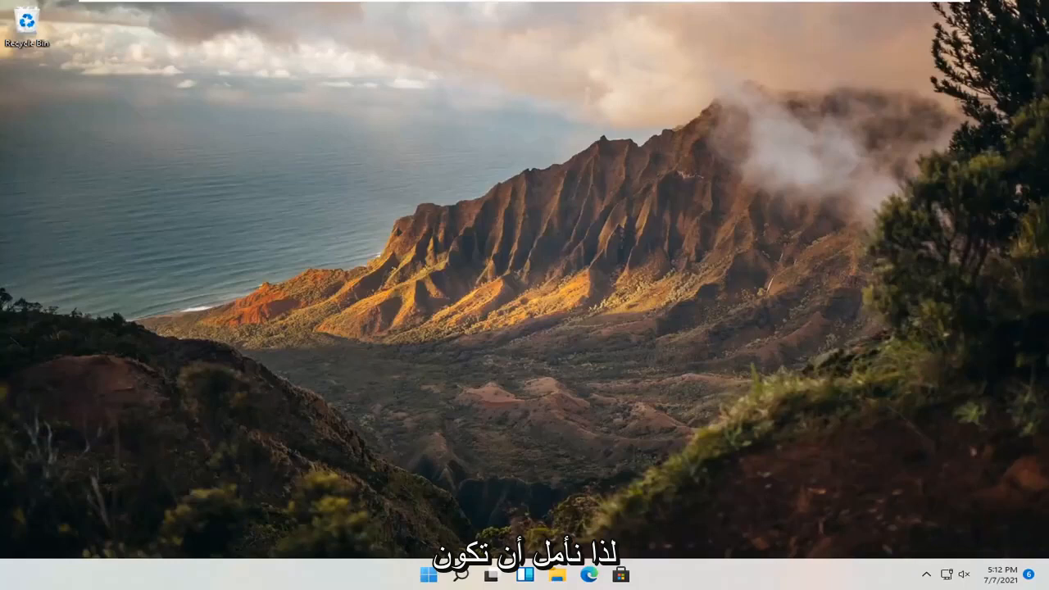
pyautogui.moveTo(685, 415)
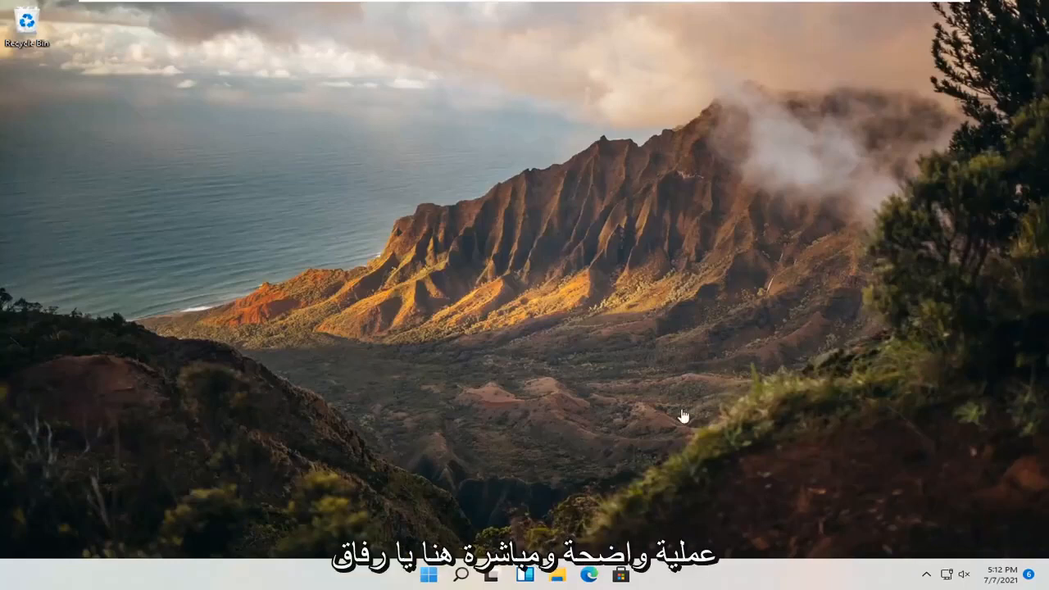
pyautogui.moveTo(434, 517)
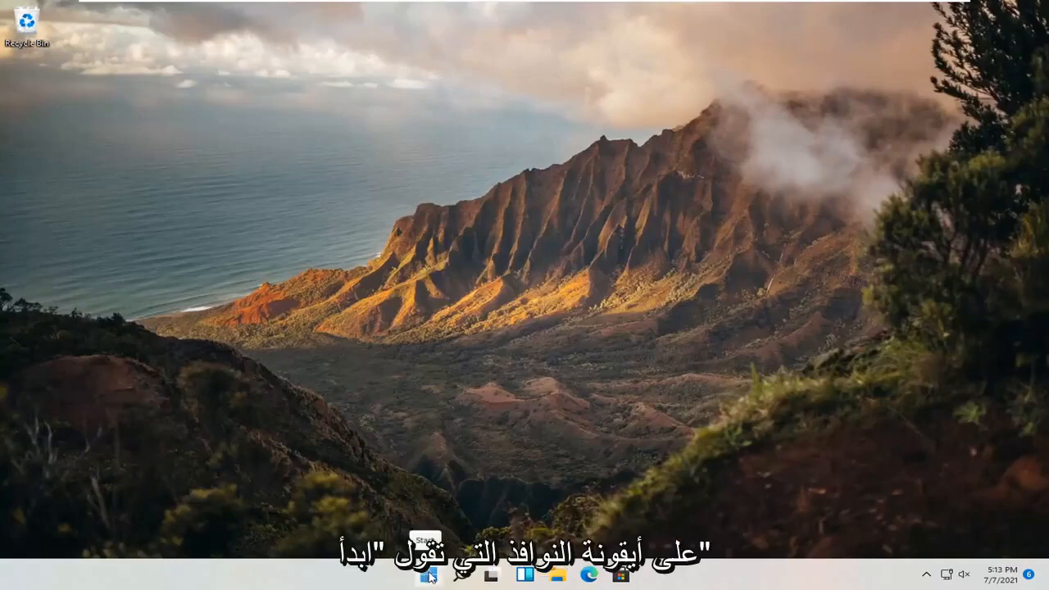
# Reach the Time & language page from the Start button's quick menu.
pyautogui.rightClick(429, 574)
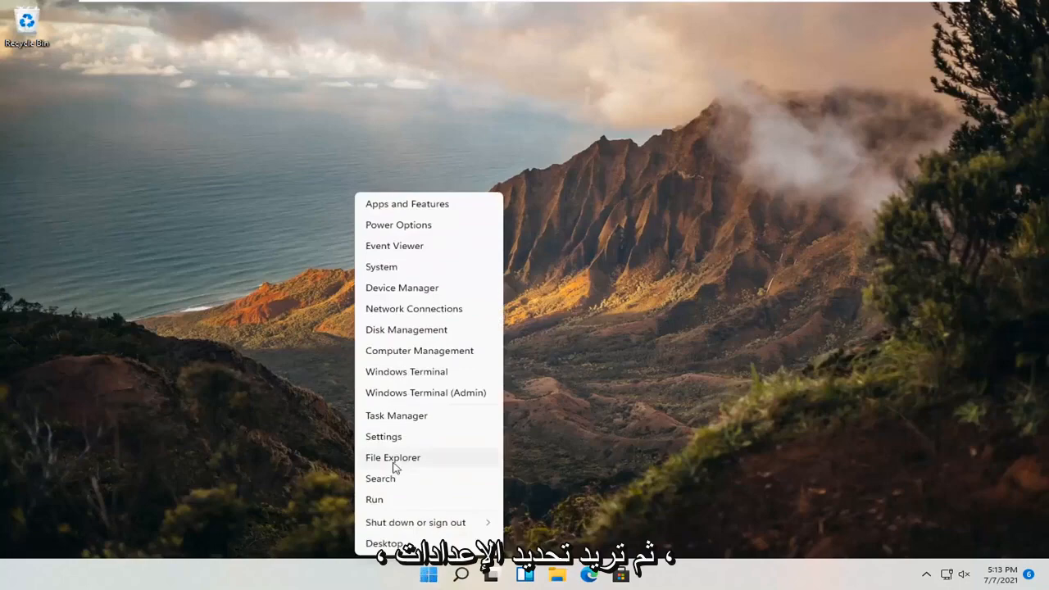
pyautogui.click(384, 436)
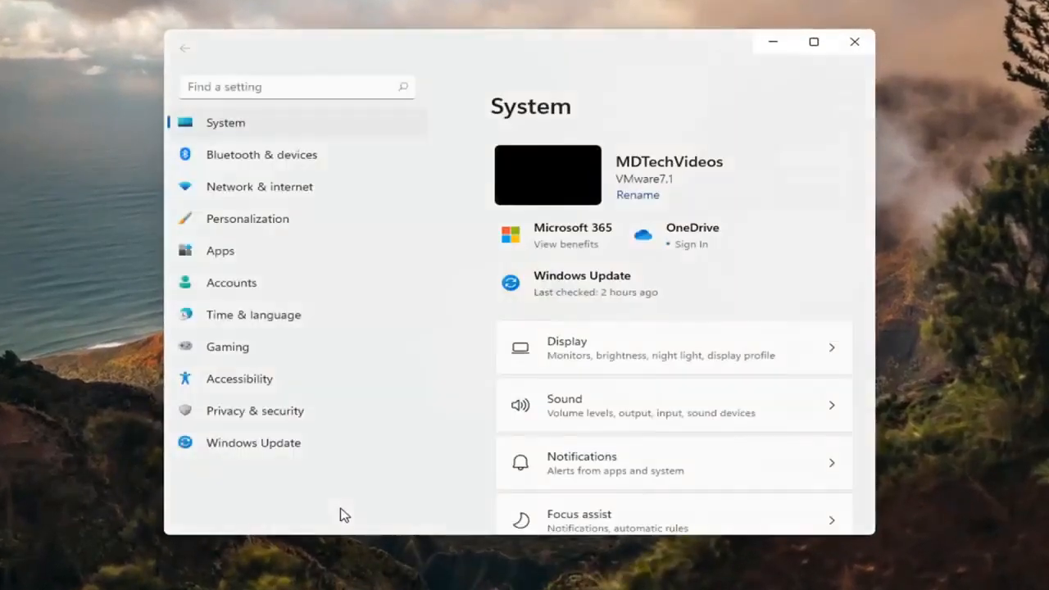
pyautogui.click(253, 314)
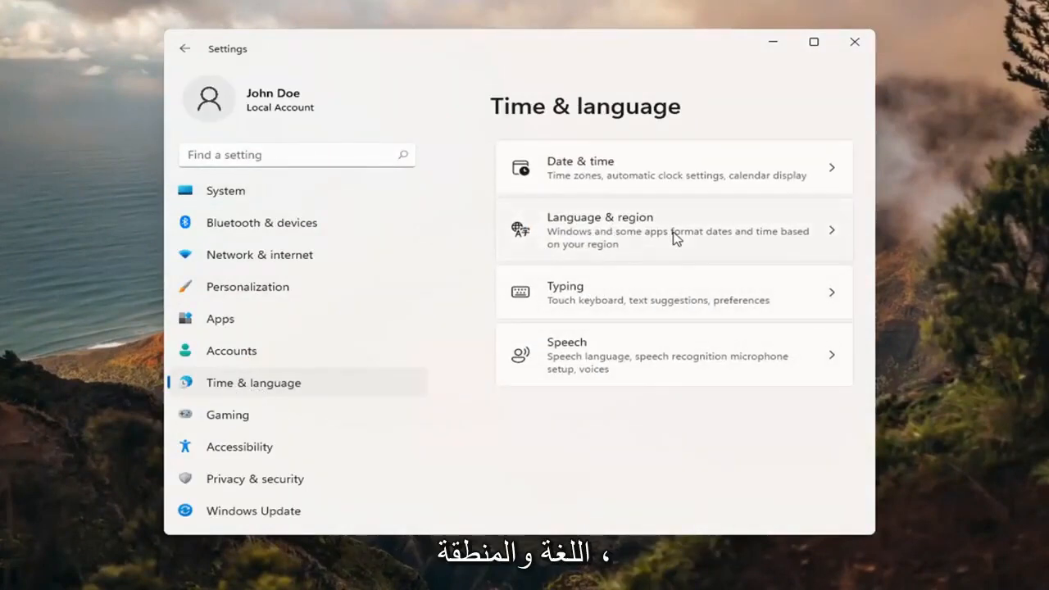
# Go to Language & region and check the display languages, finding only English (United States).
pyautogui.click(672, 229)
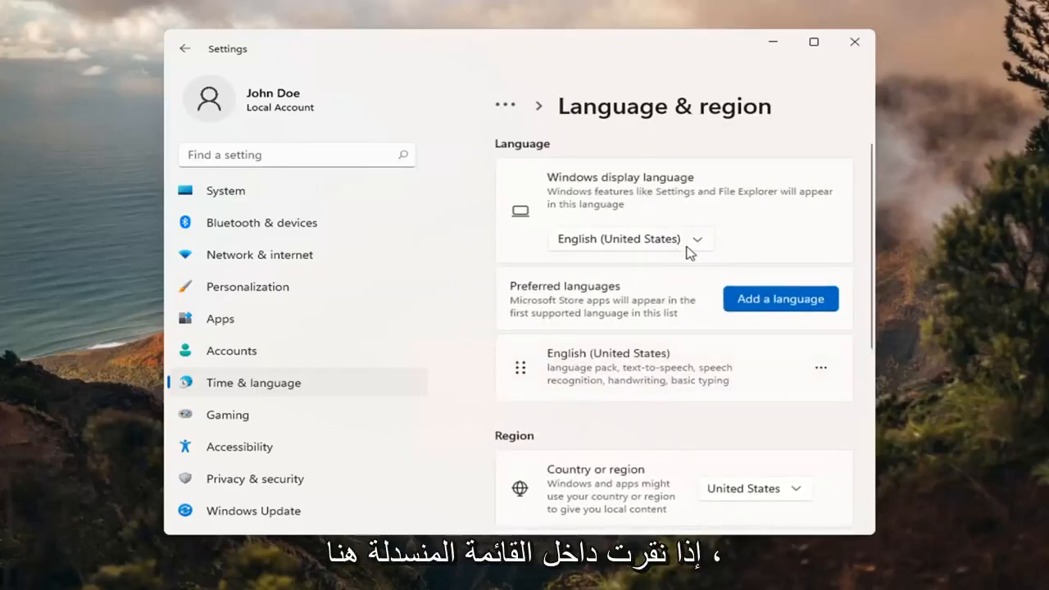
pyautogui.click(626, 239)
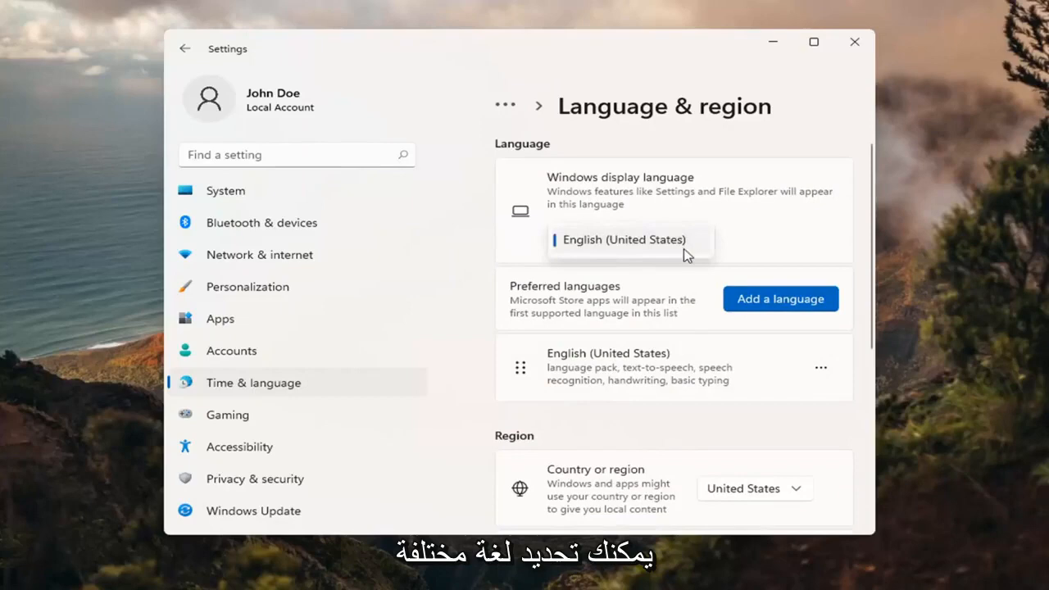
pyautogui.moveTo(659, 272)
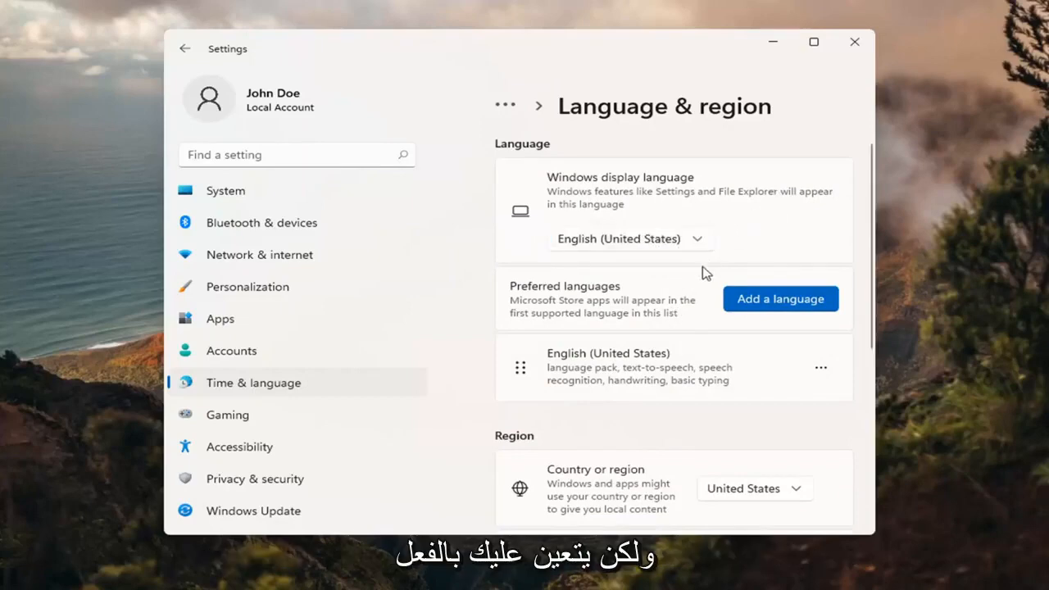
pyautogui.moveTo(468, 265)
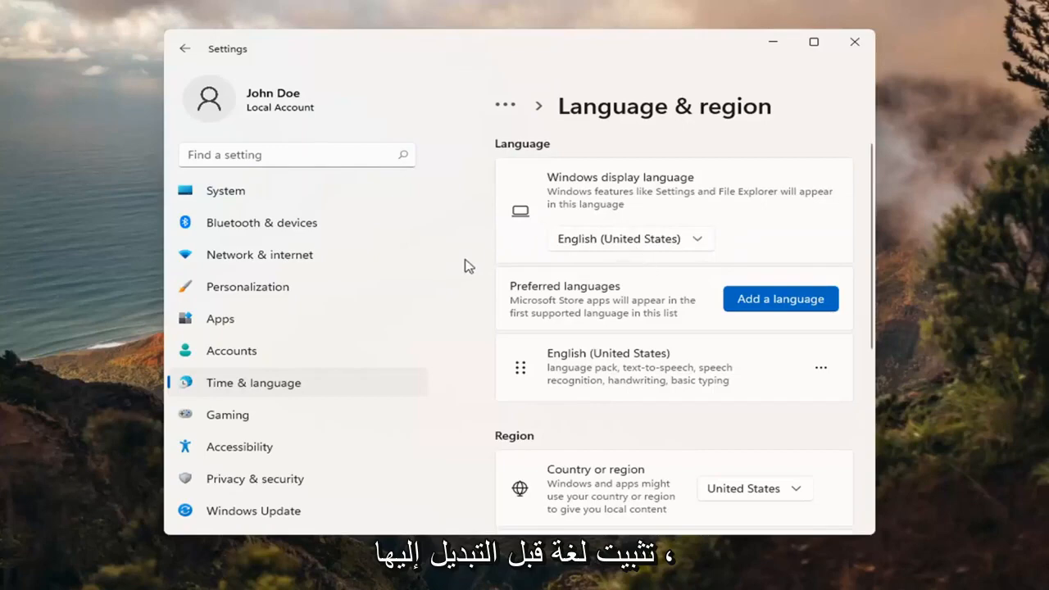
# Add a language, search 'aust' and select English (Australia) to install.
pyautogui.click(780, 299)
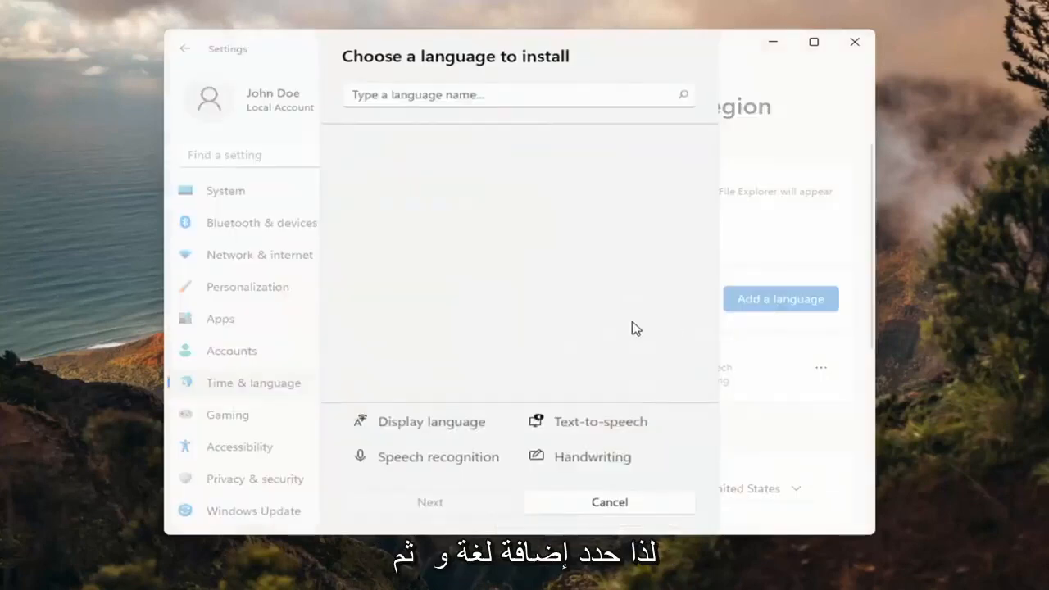
pyautogui.write('aus')
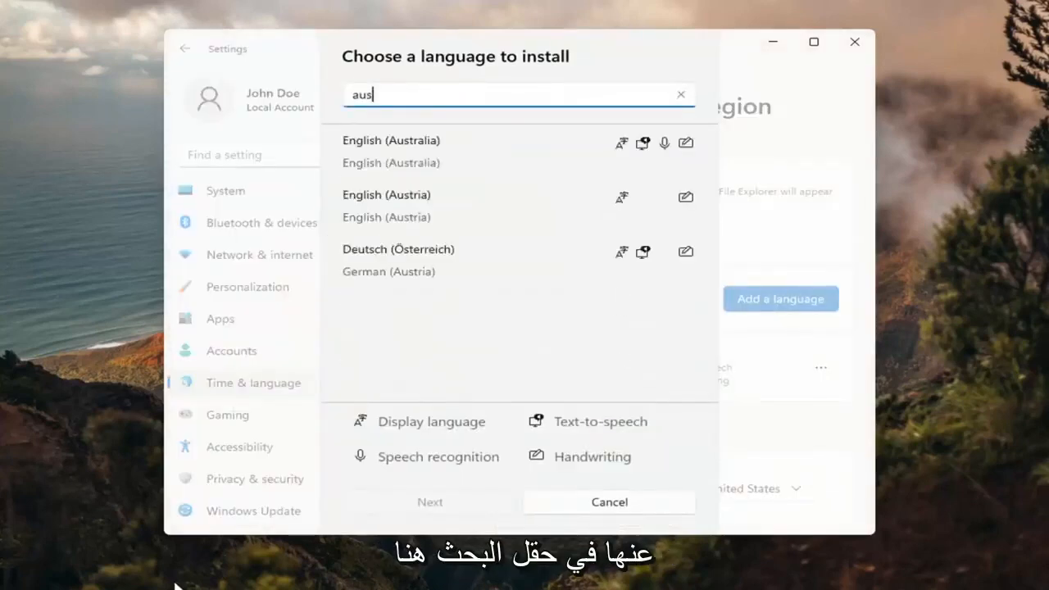
pyautogui.write('t')
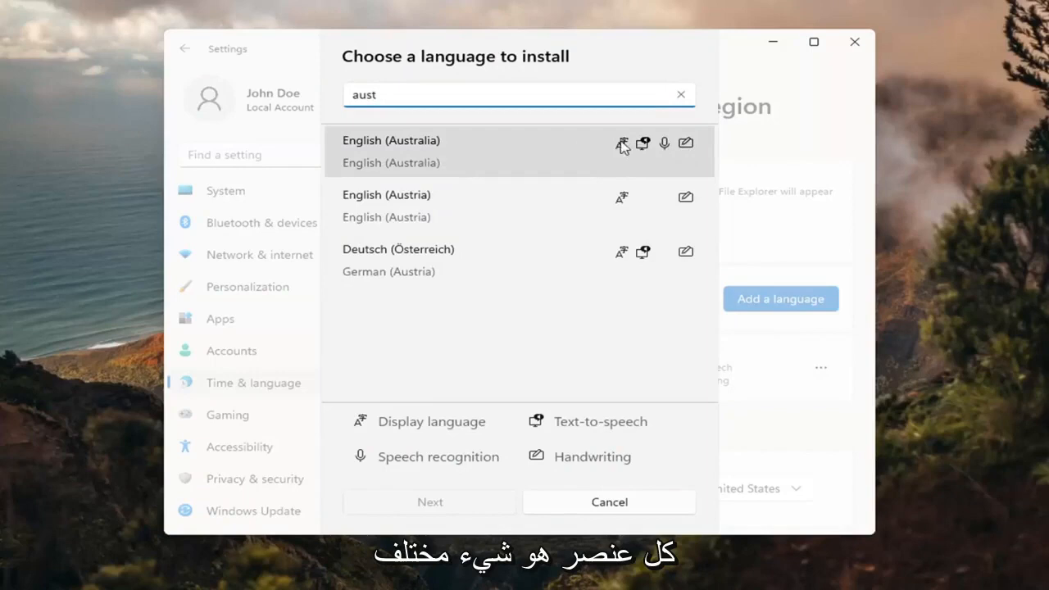
pyautogui.moveTo(640, 193)
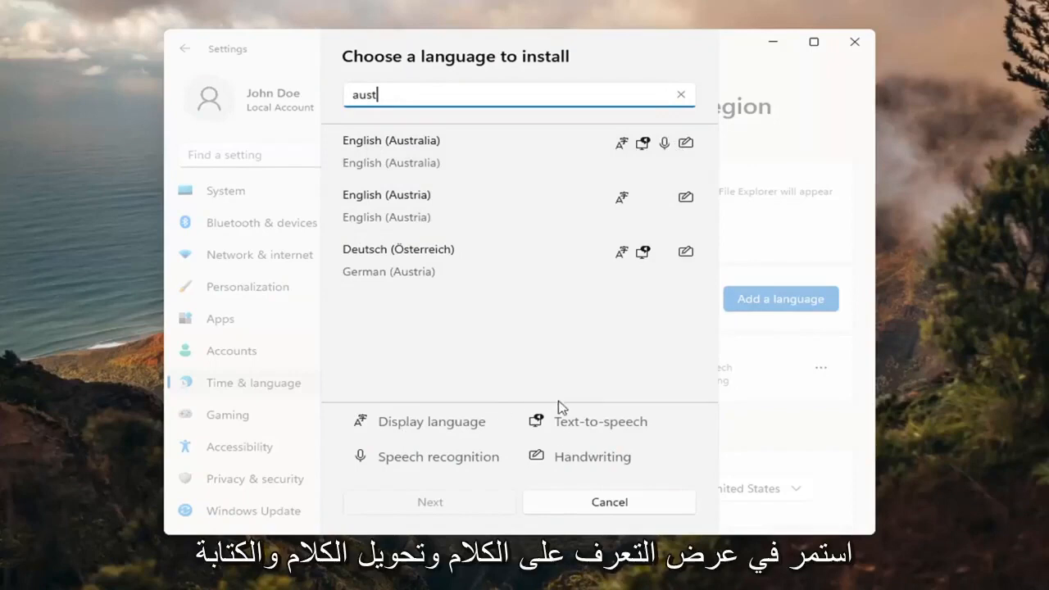
pyautogui.moveTo(569, 467)
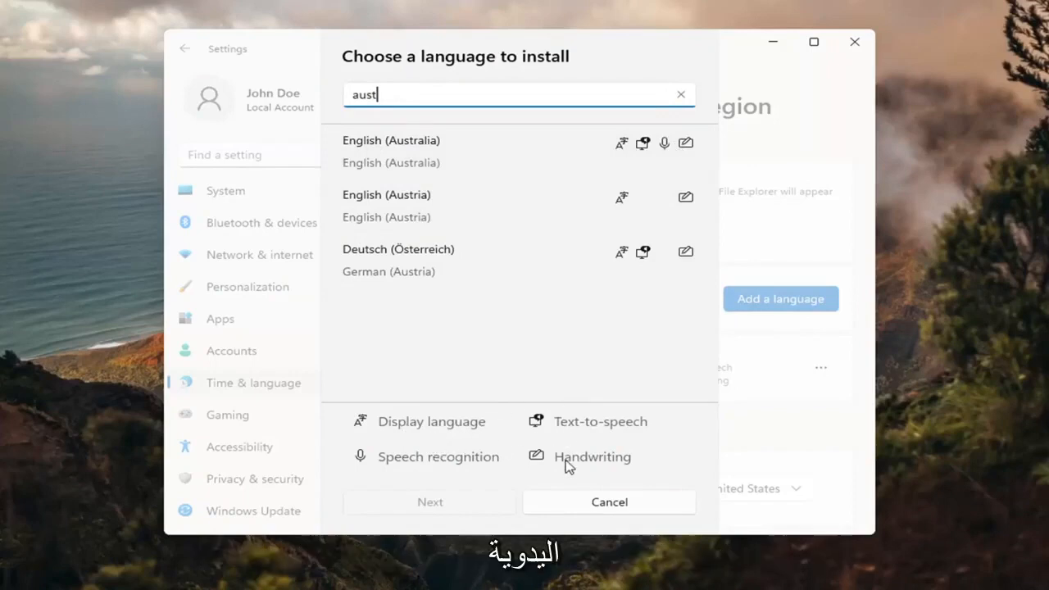
pyautogui.click(390, 151)
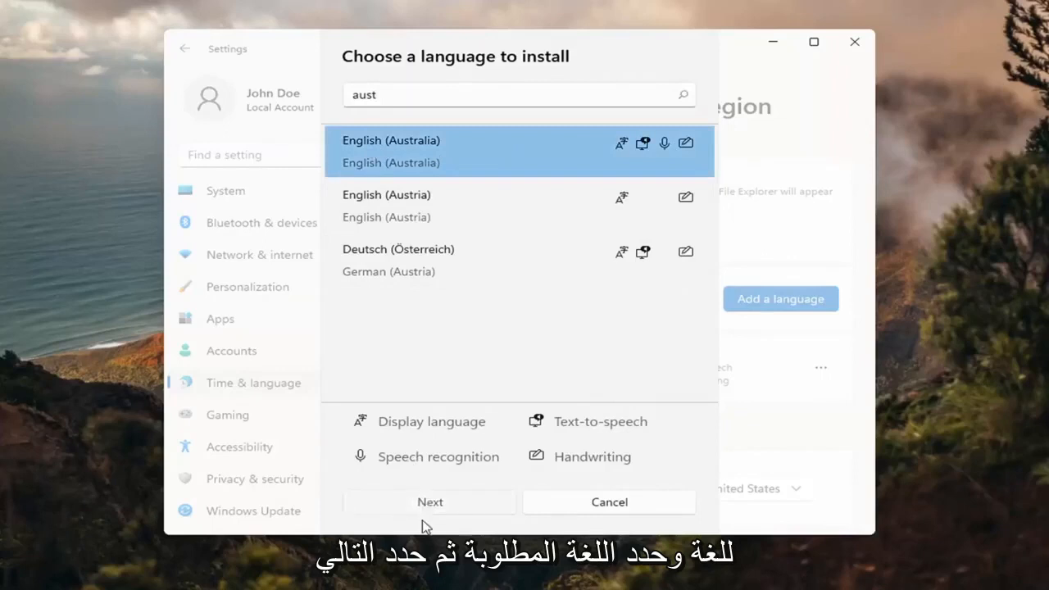
# Install English (Australia) with 'Set as my Windows display language' ticked.
pyautogui.click(430, 502)
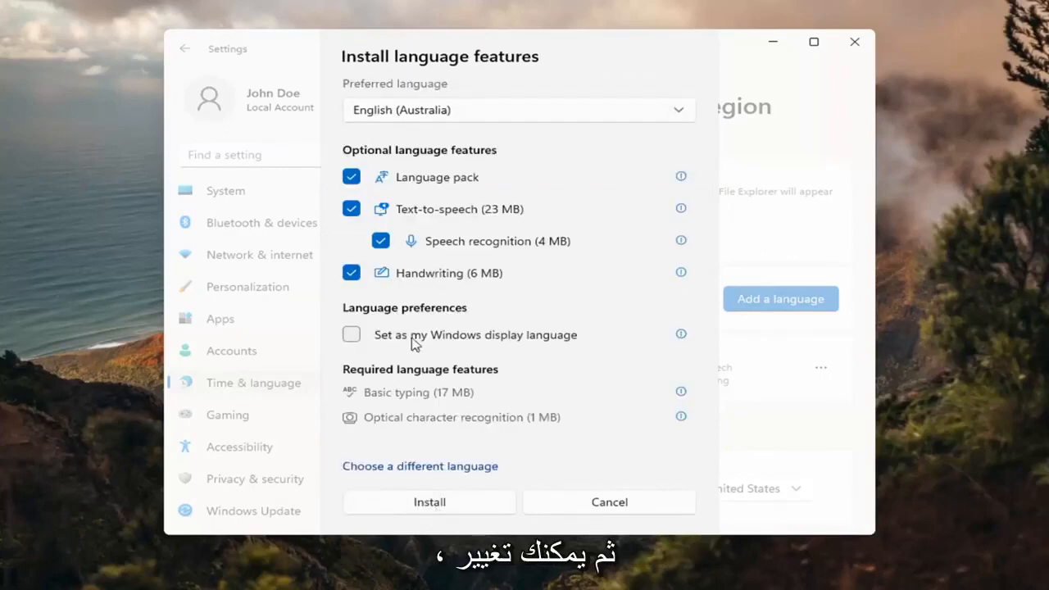
pyautogui.moveTo(377, 351)
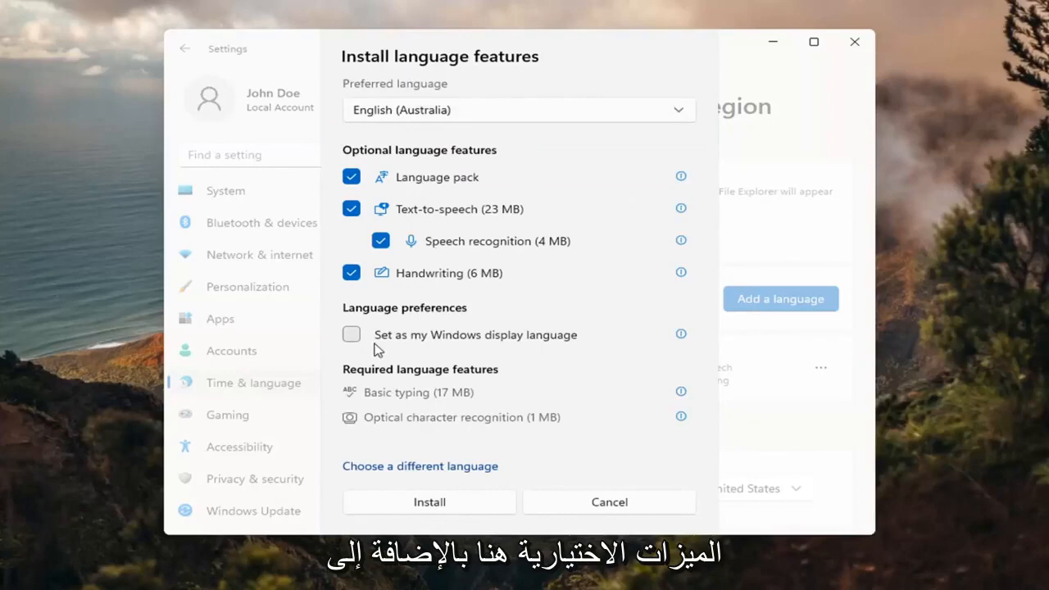
pyautogui.click(350, 335)
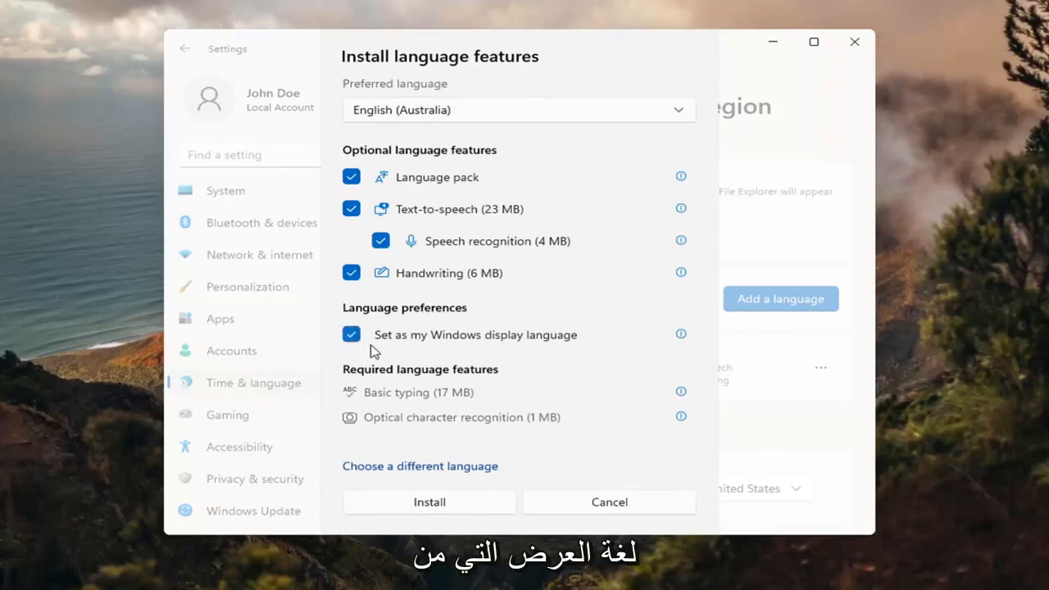
pyautogui.click(351, 334)
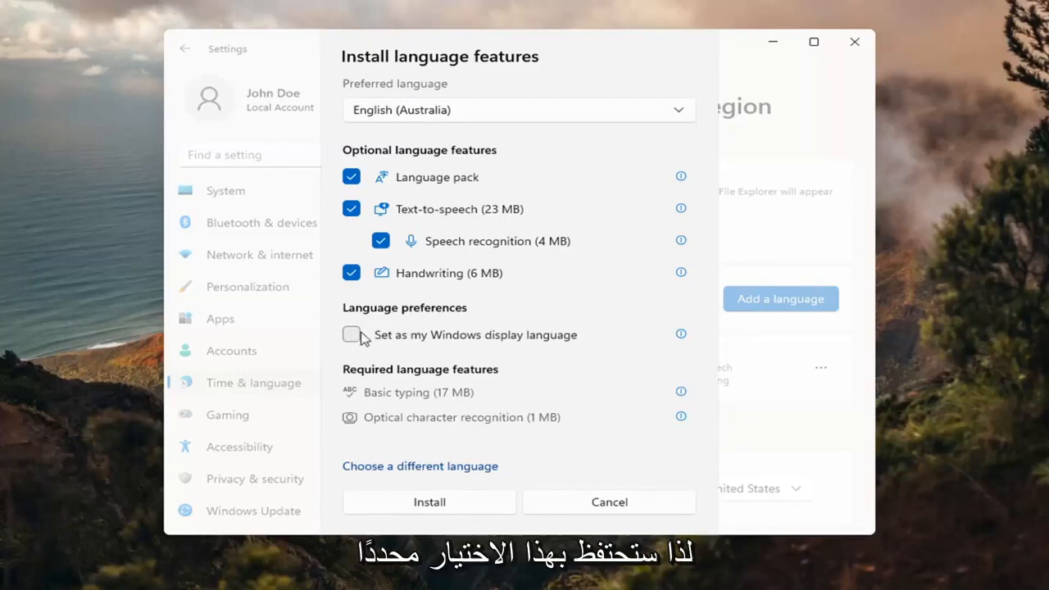
pyautogui.click(351, 335)
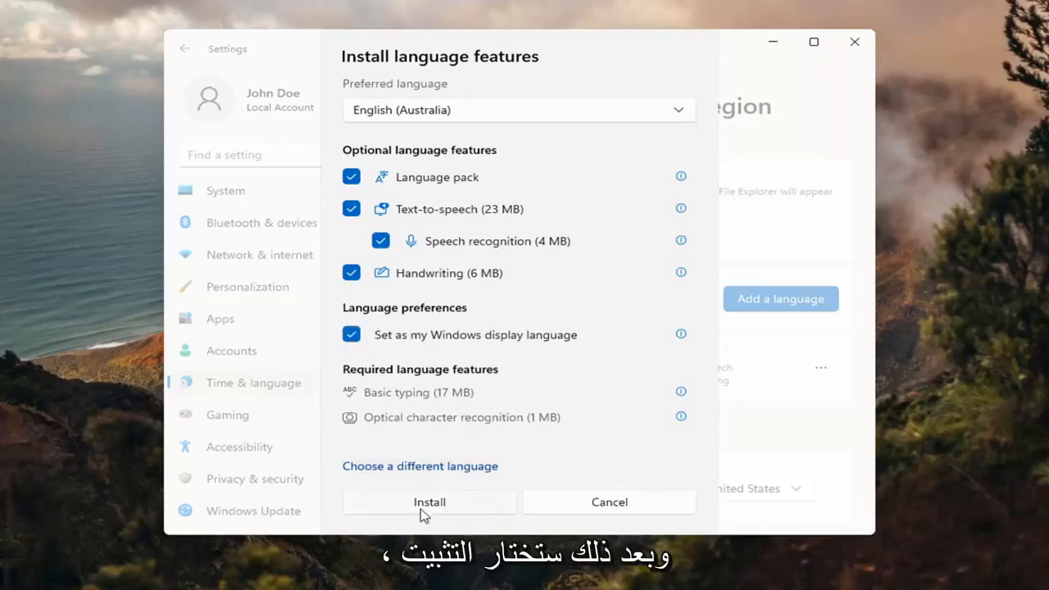
pyautogui.click(429, 502)
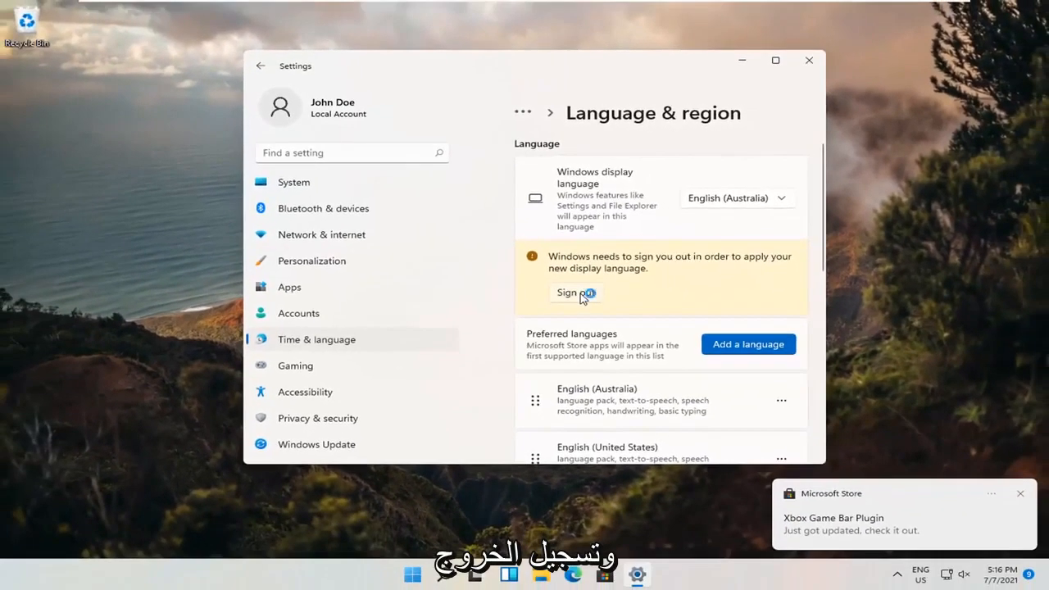
# Sign out from the yellow notice to apply English (Australia) as display language.
pyautogui.click(571, 292)
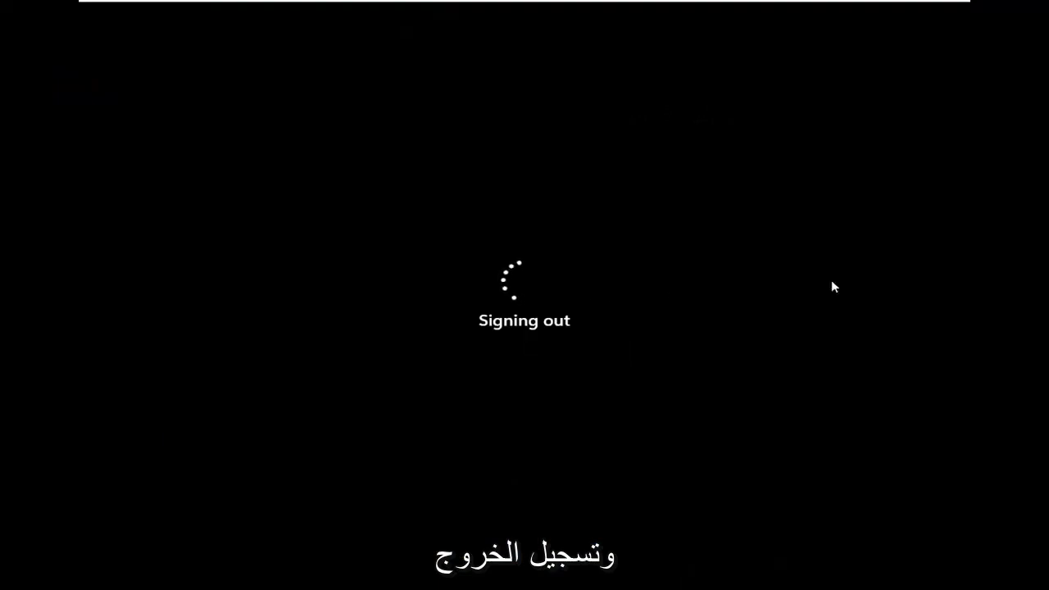